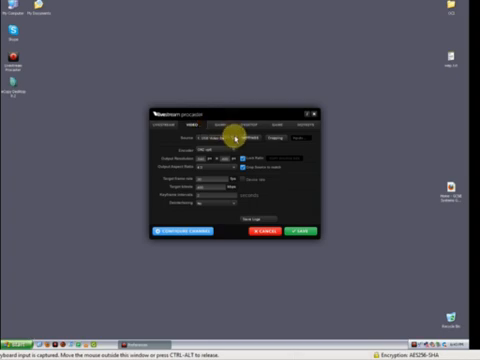
Start the screen-capture broadcast with Go Live, opening the chat window
{"action": "left_click", "coordinate": [230, 128]}
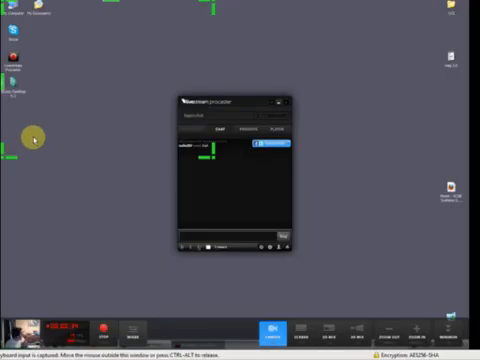
{"action": "mouse_move", "coordinate": [385, 190]}
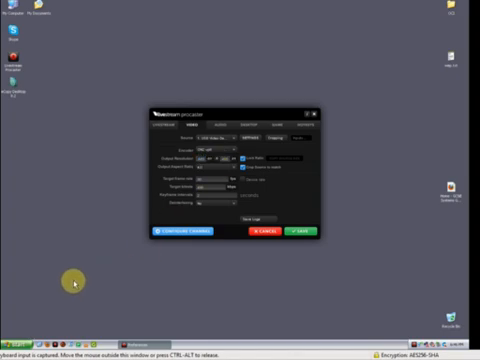
{"action": "mouse_move", "coordinate": [225, 155]}
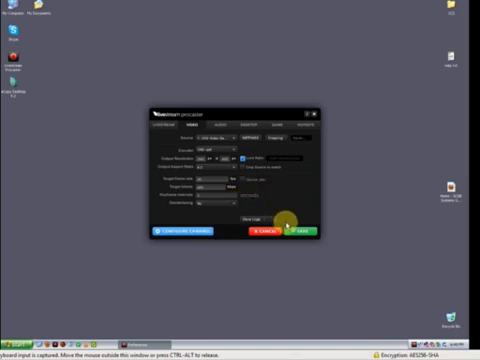
{"action": "left_click", "coordinate": [293, 230]}
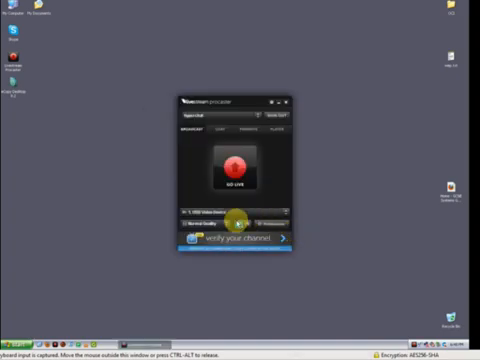
Start a new screen broadcast from the Broadcast tab's GO LIVE button
{"action": "left_click", "coordinate": [237, 170]}
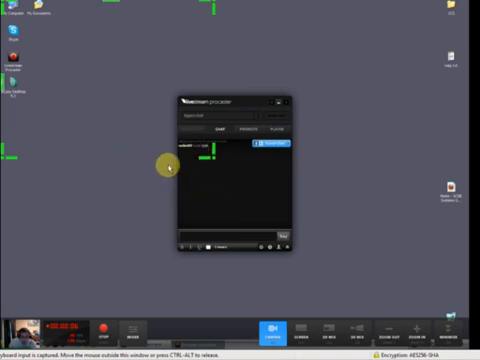
{"action": "mouse_move", "coordinate": [207, 157]}
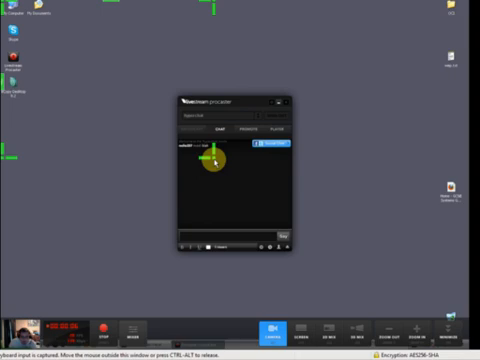